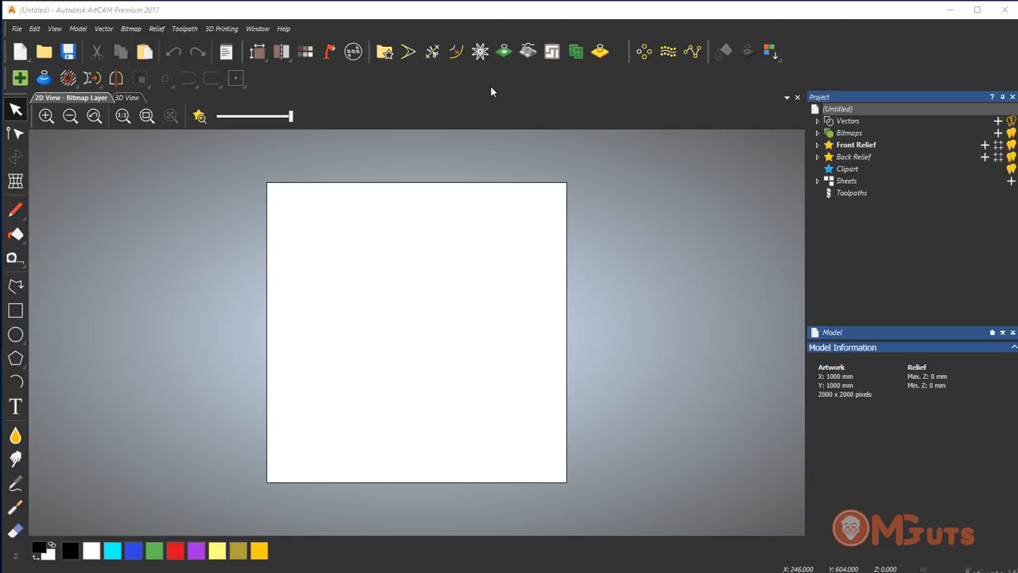
mouse_move(480, 49)
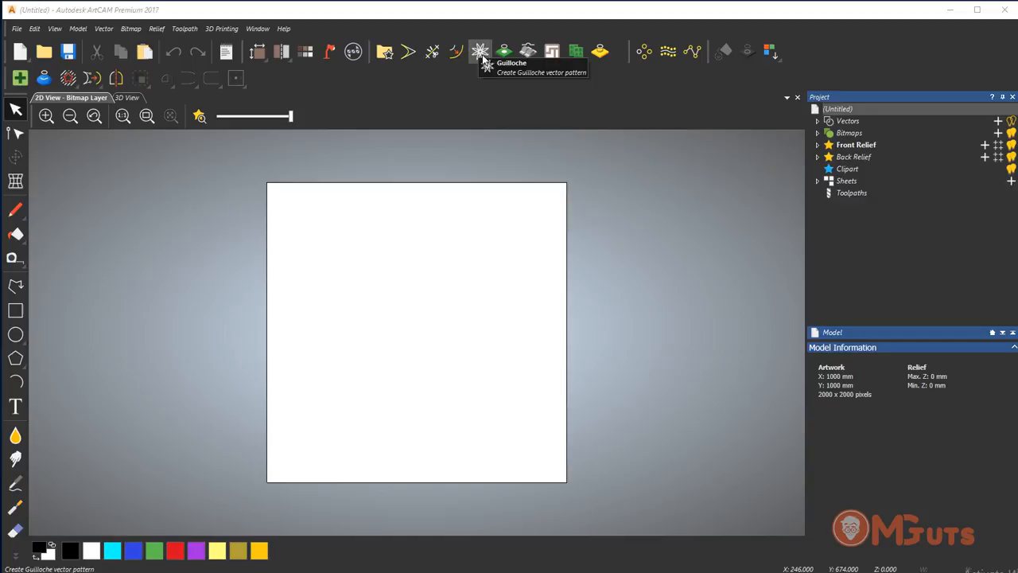
Start a Guilloche pattern with centre X and Y at 0 and a 200 mm drive circle radius.
left_click(480, 50)
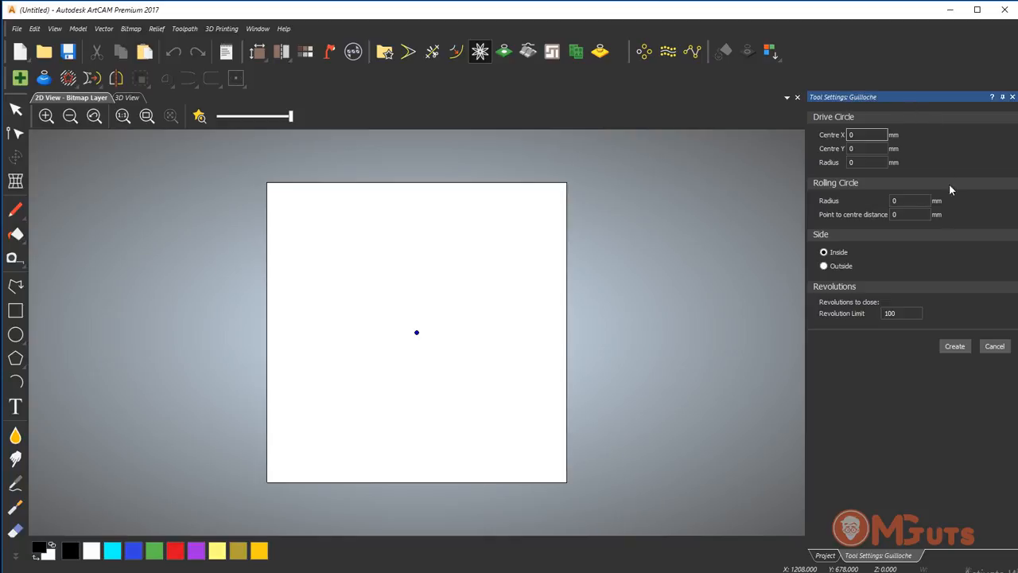
mouse_move(925, 234)
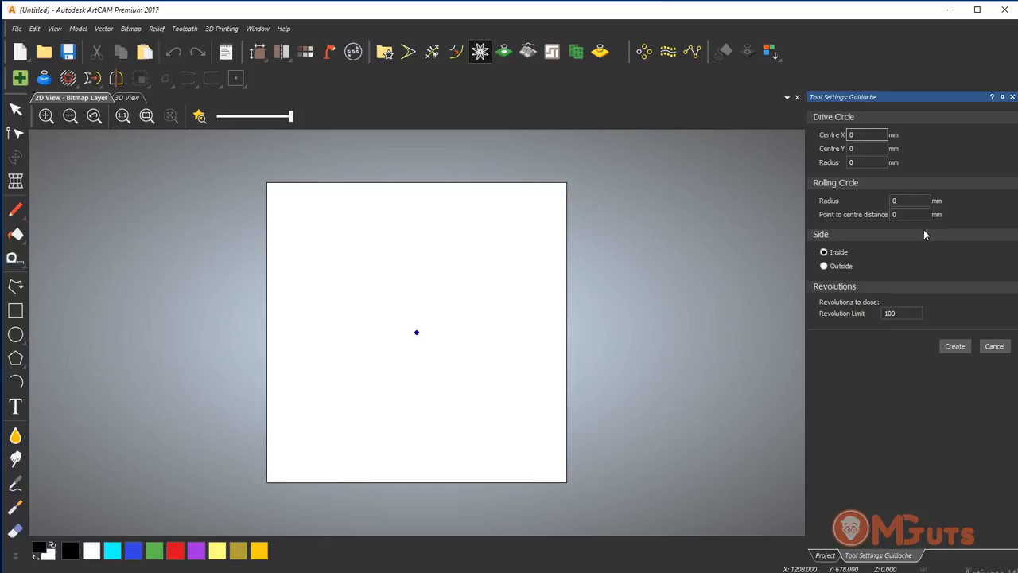
mouse_move(906, 184)
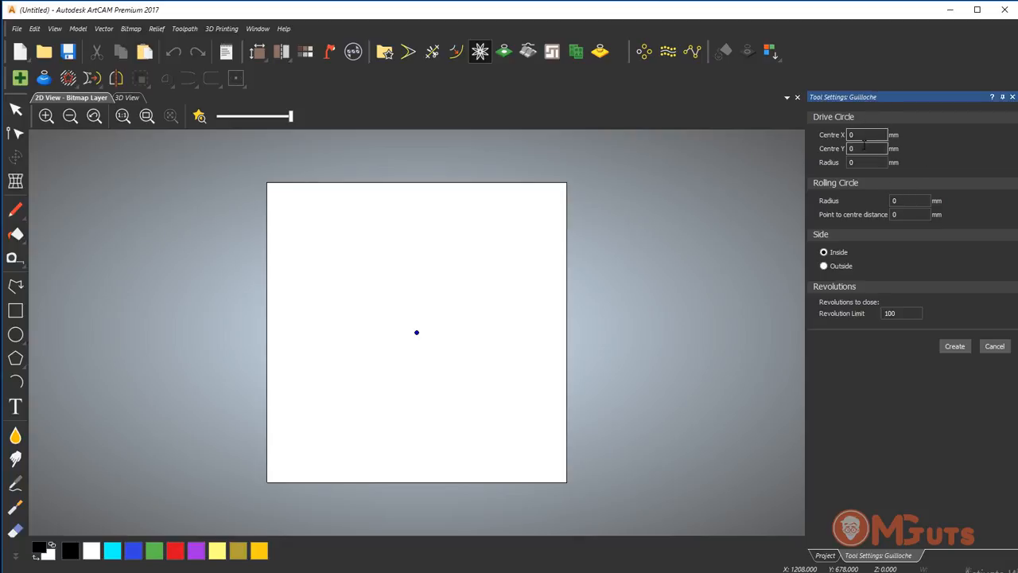
left_click(867, 149)
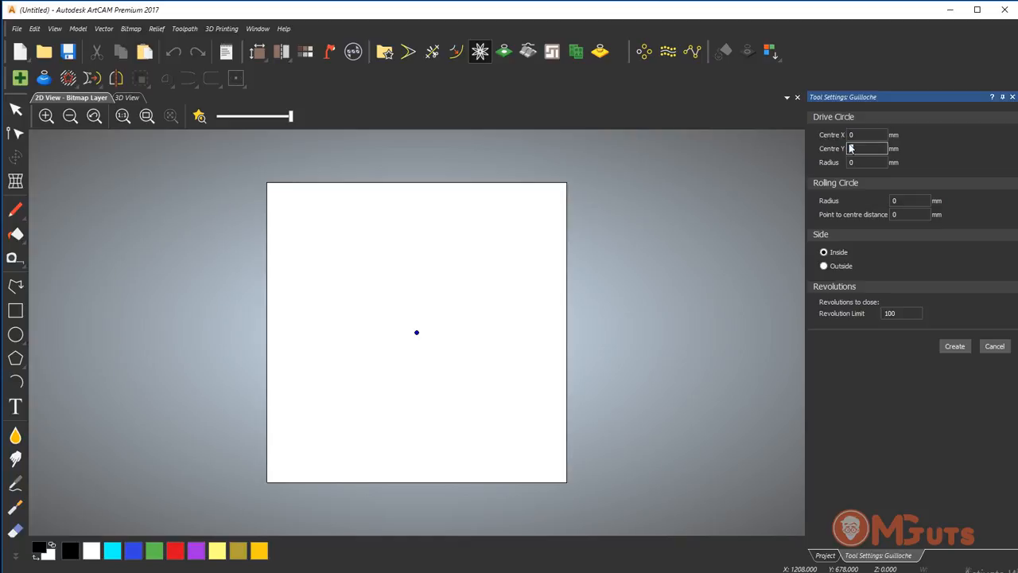
left_click(866, 149)
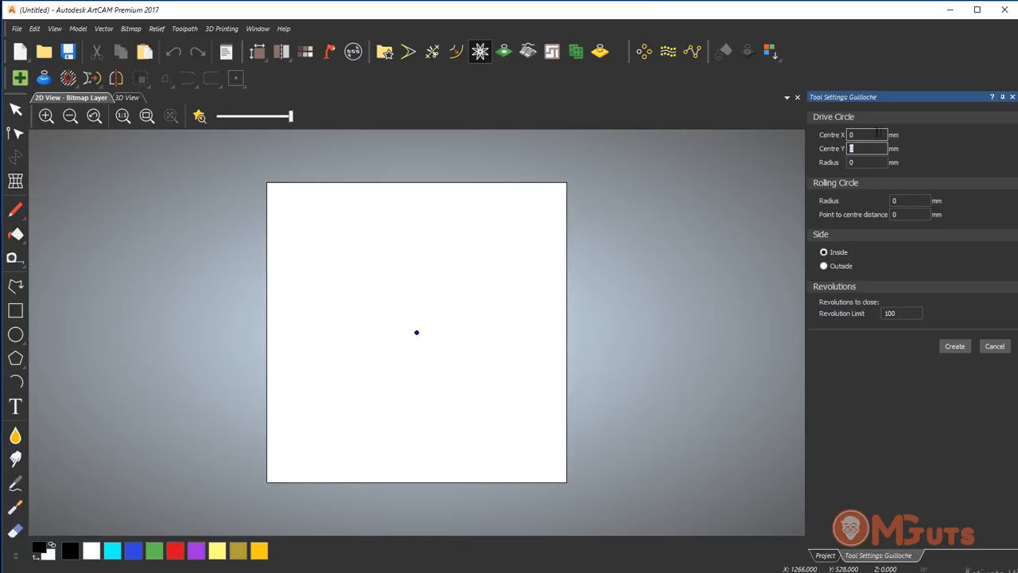
mouse_move(357, 291)
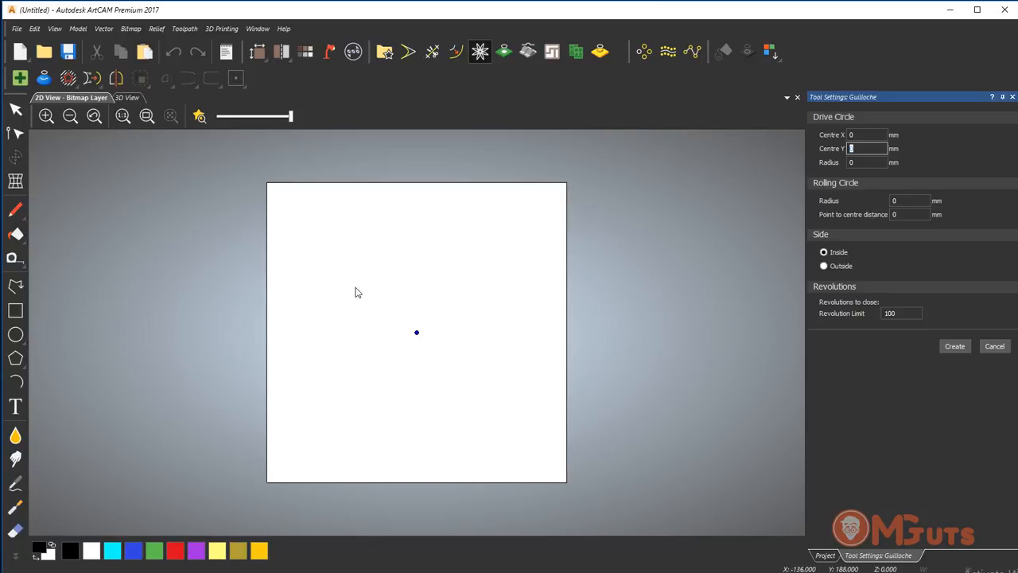
left_click(867, 162)
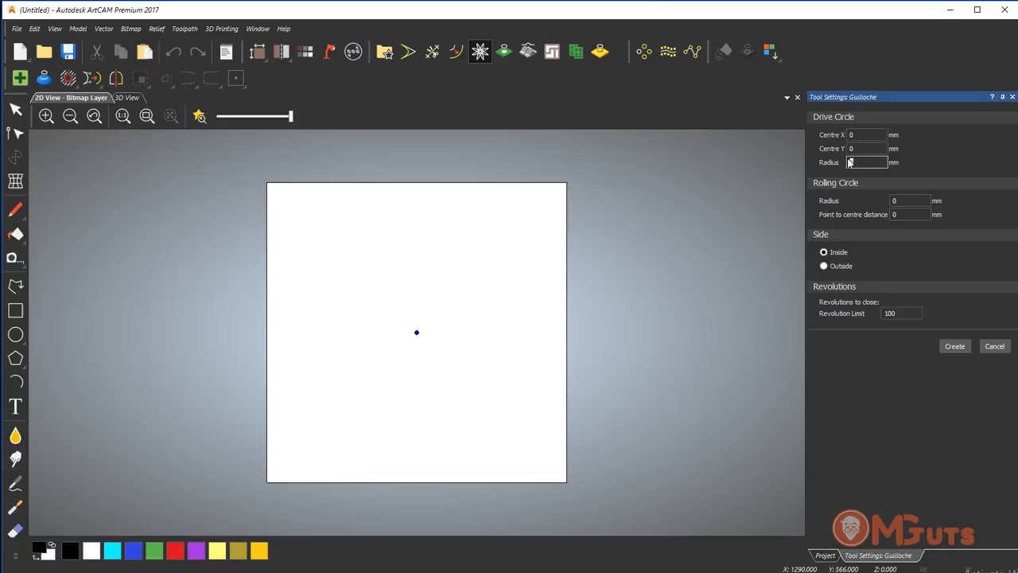
type("200")
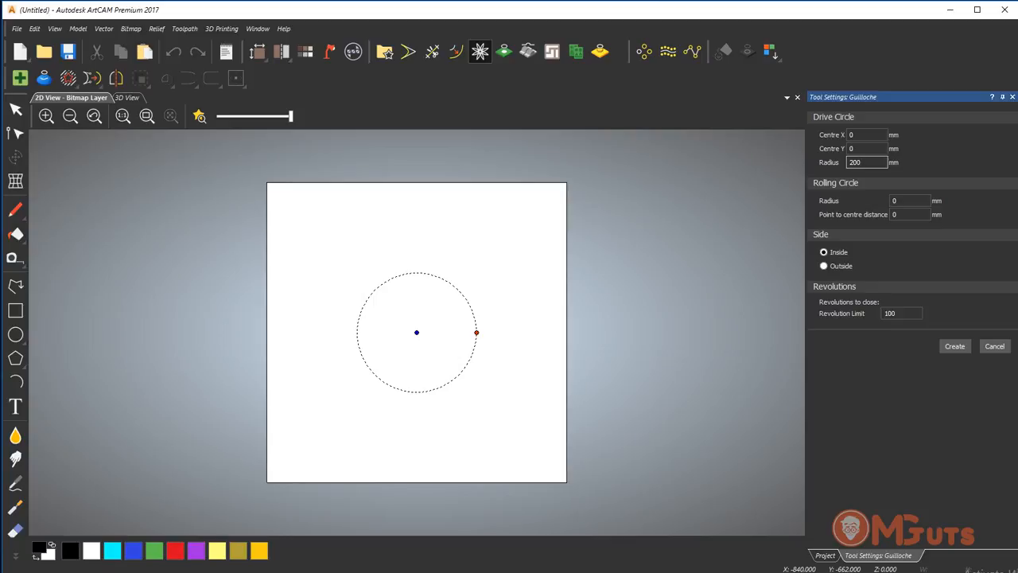
mouse_move(834, 198)
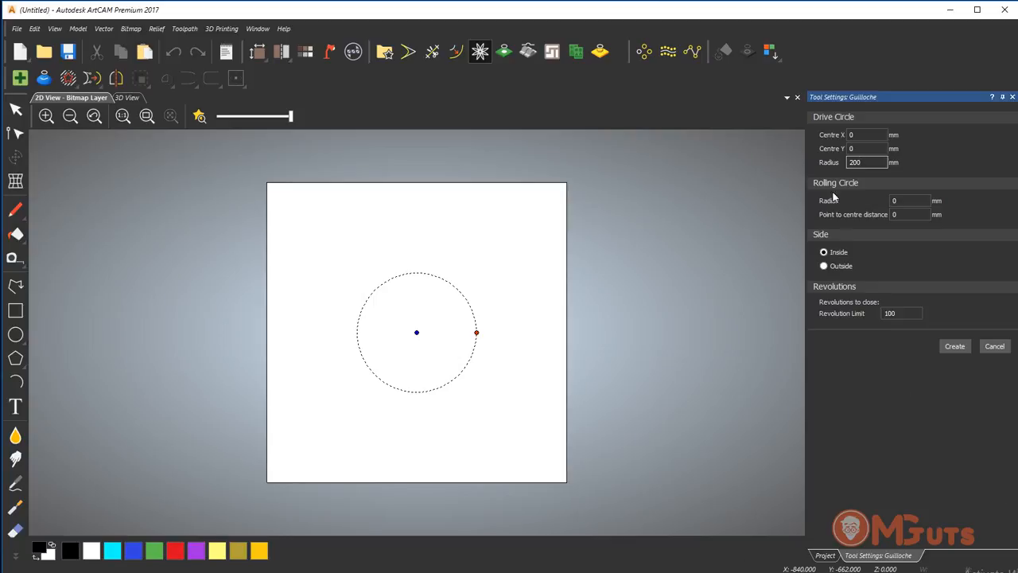
mouse_move(841, 188)
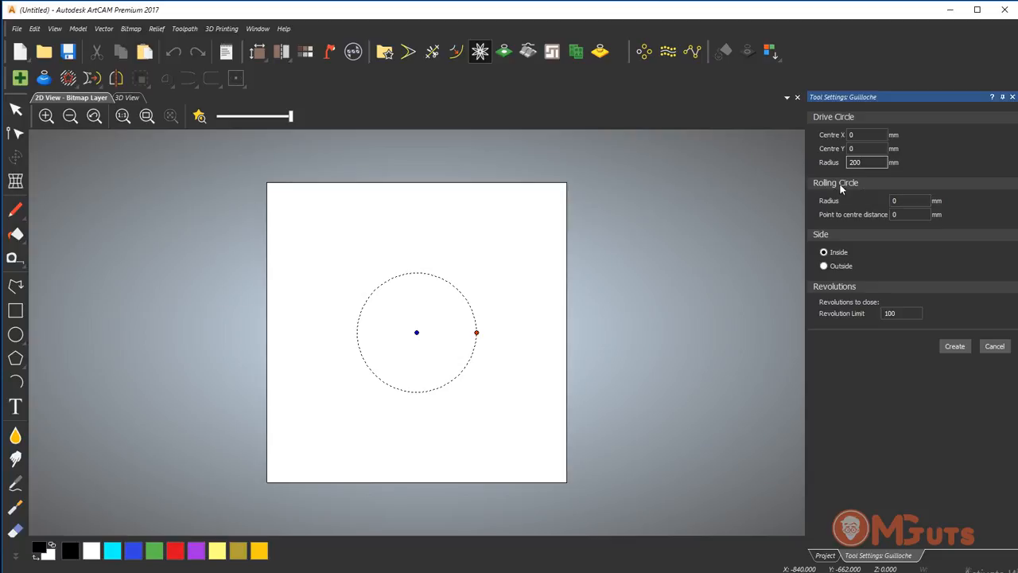
mouse_move(875, 208)
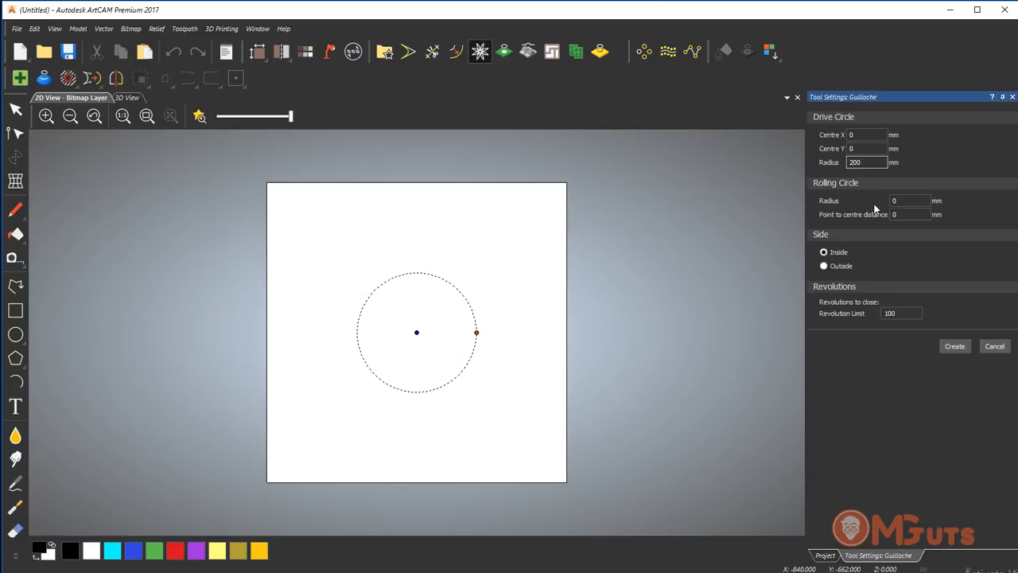
Set the rolling circle radius to 100 mm, rolling on the inside of the drive circle.
left_click(903, 201)
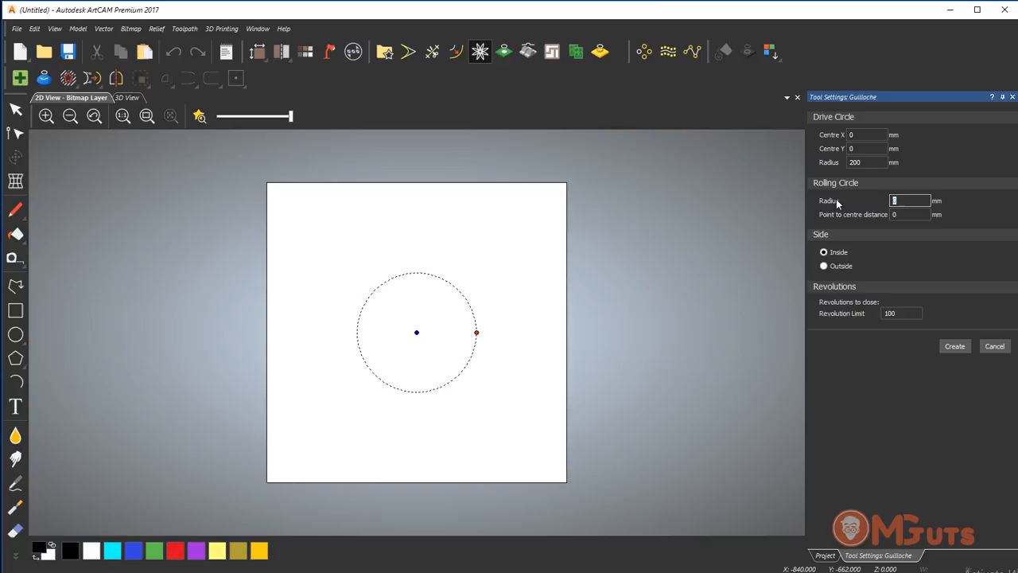
type("1")
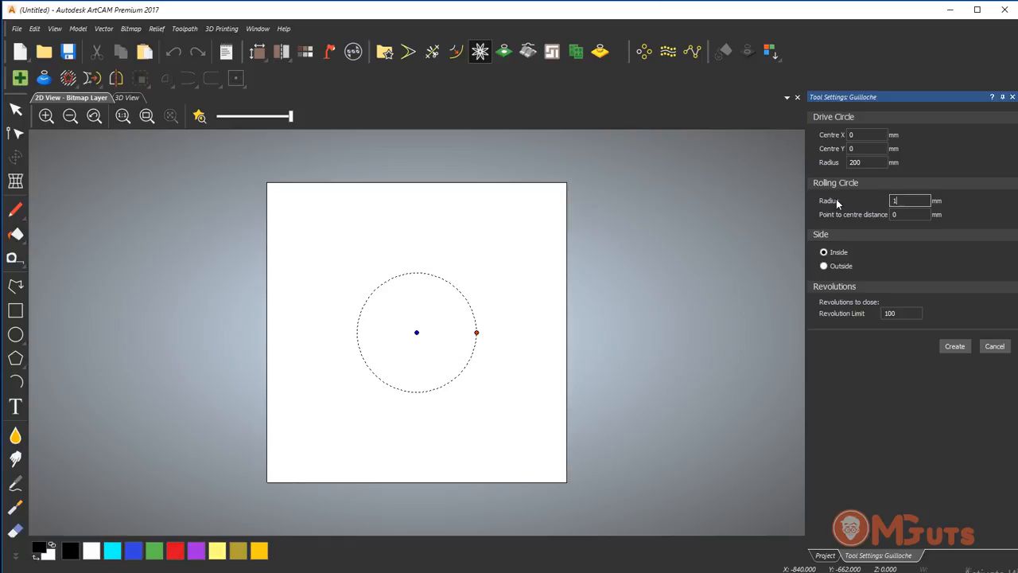
type("00")
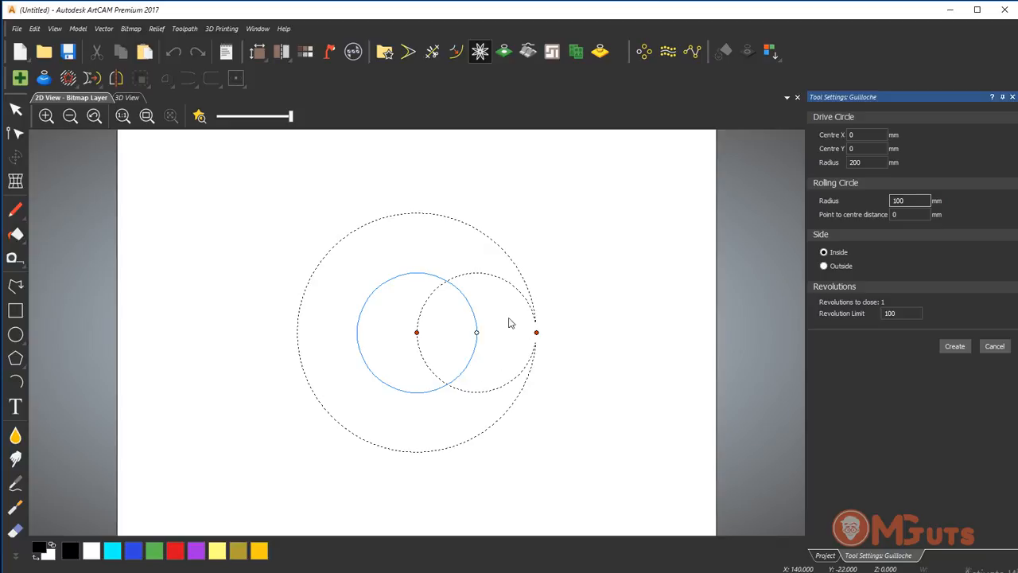
mouse_move(447, 285)
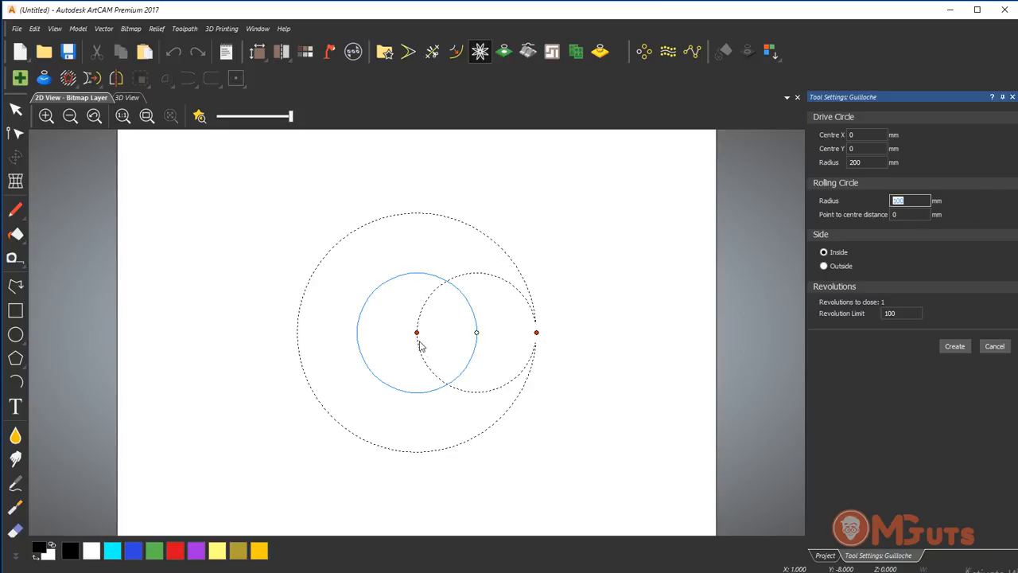
mouse_move(469, 399)
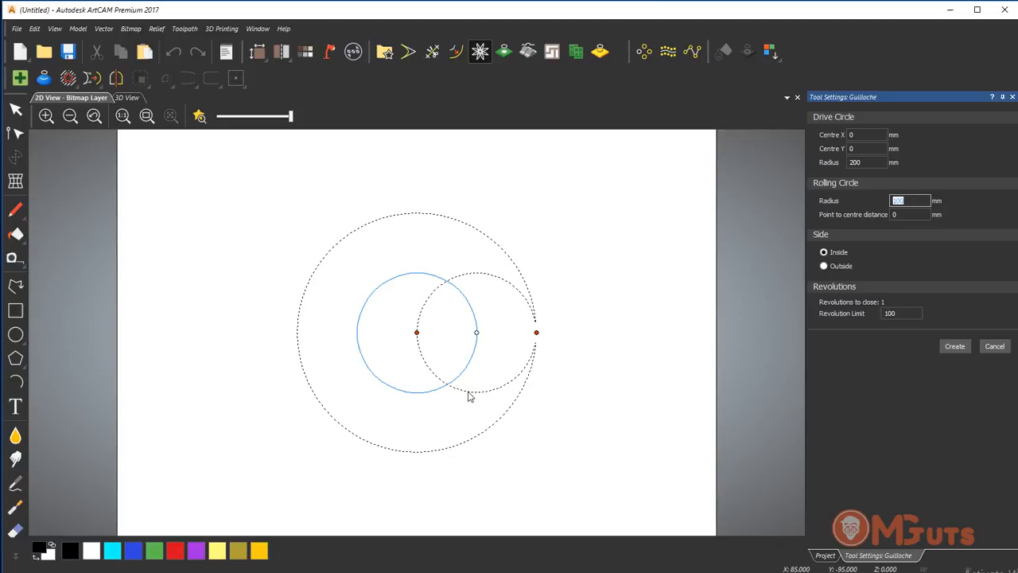
mouse_move(465, 236)
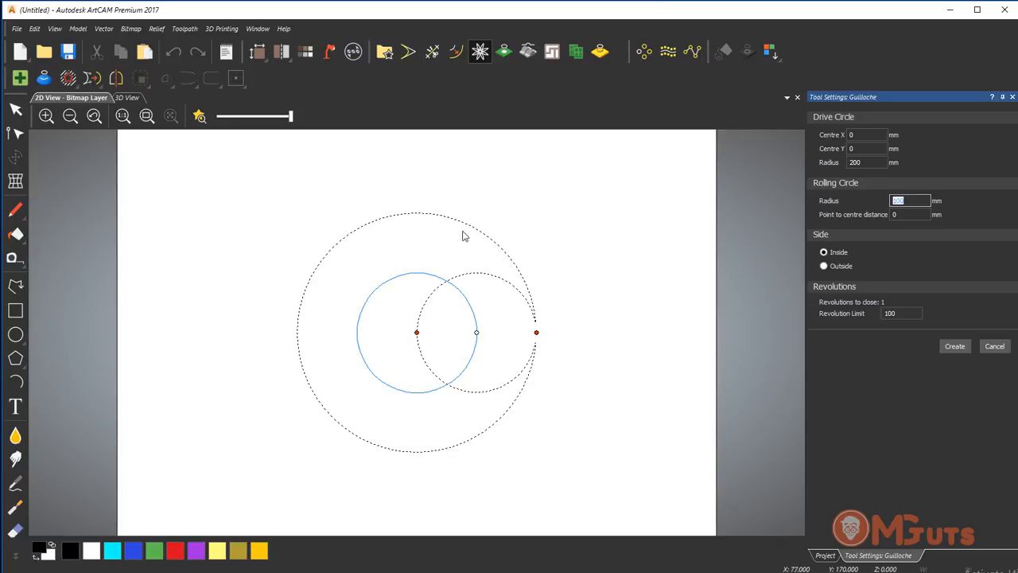
mouse_move(434, 476)
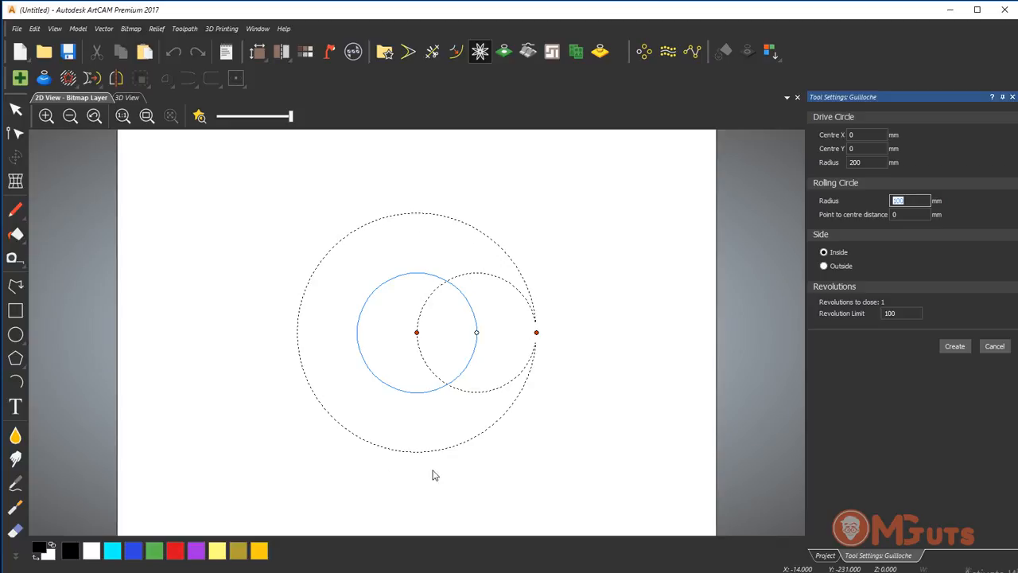
mouse_move(814, 242)
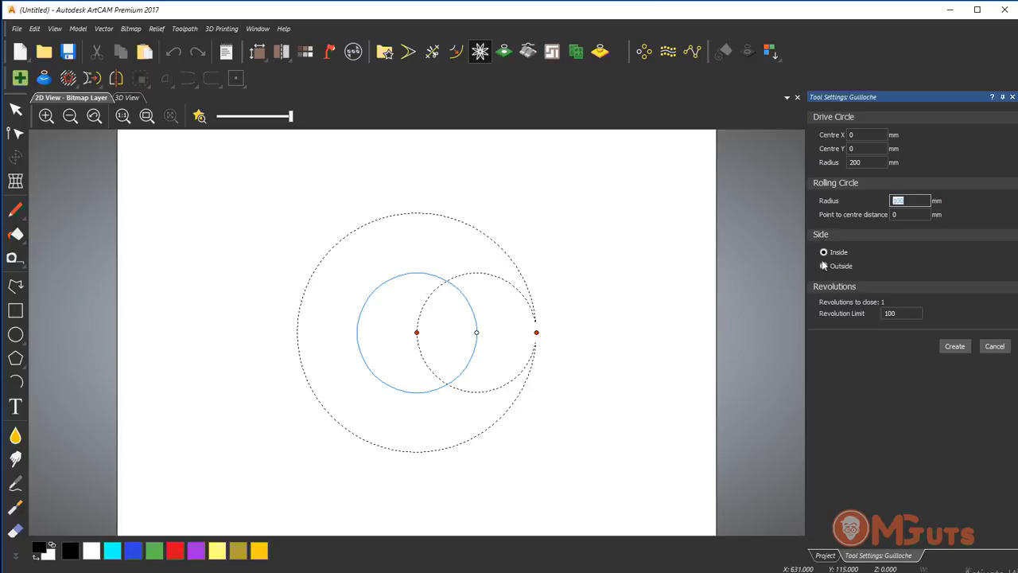
left_click(824, 266)
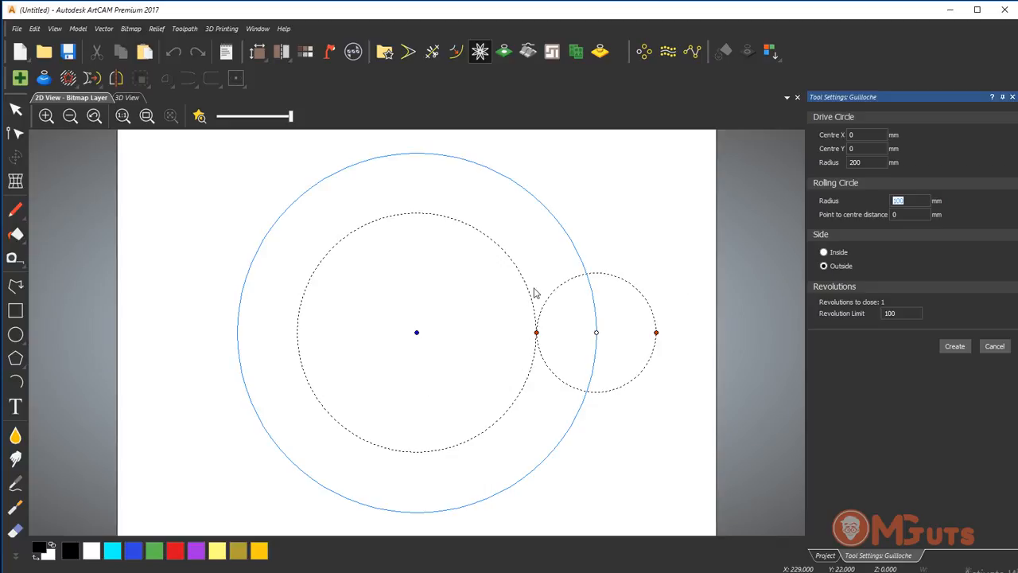
mouse_move(357, 393)
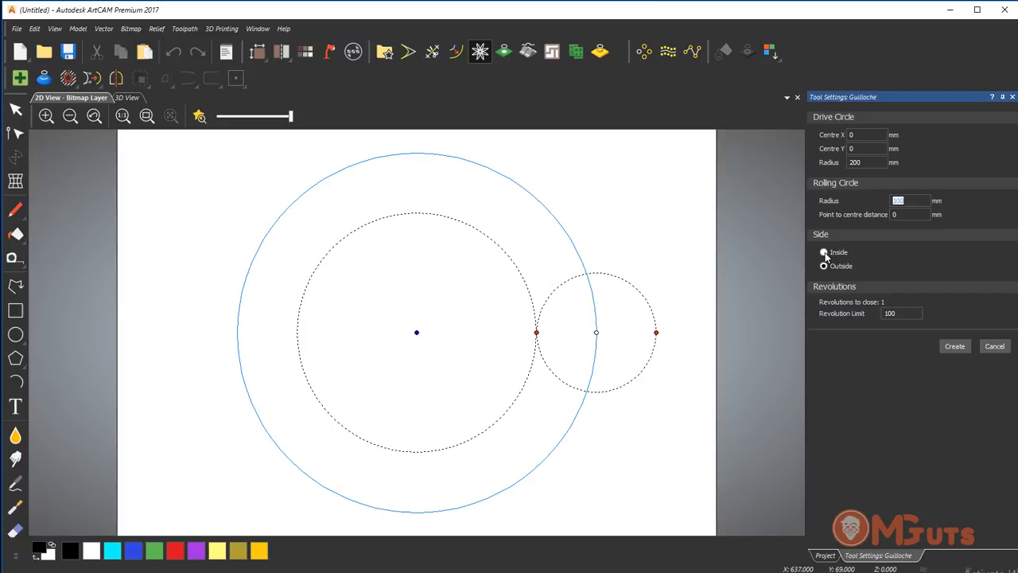
left_click(823, 252)
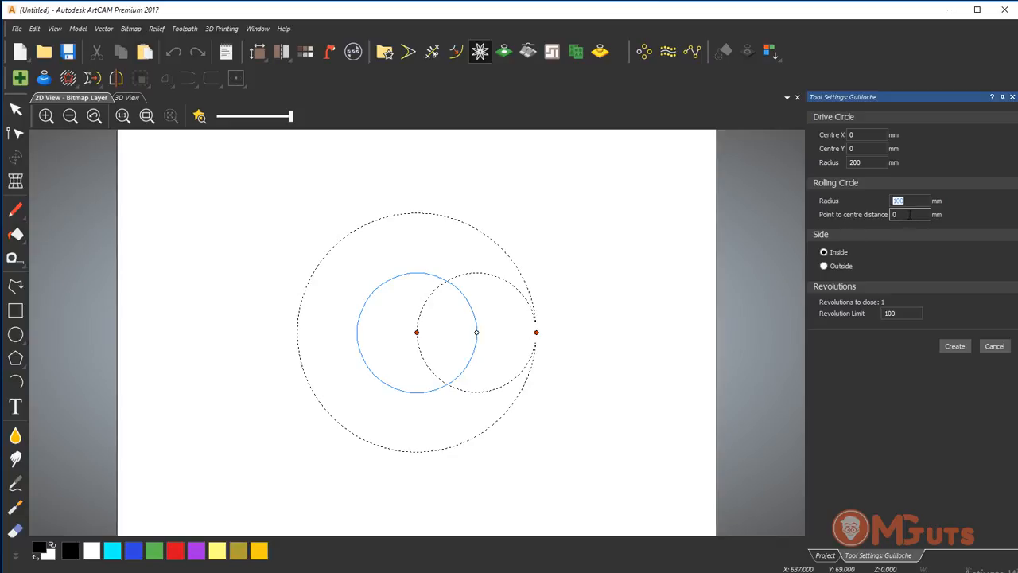
Set the point-to-centre distance to 10 mm so the preview becomes an ellipse.
left_click(899, 217)
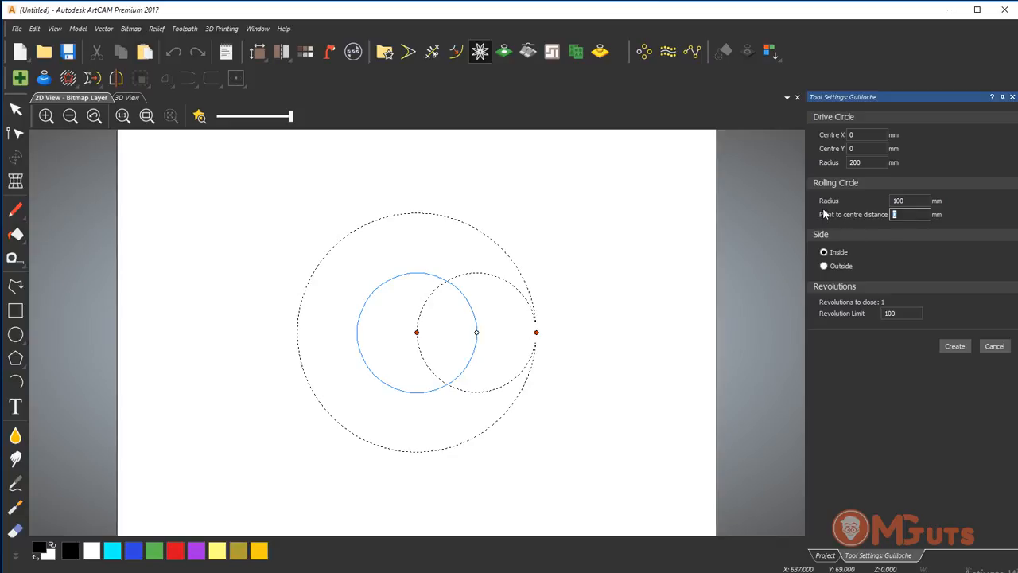
type("1")
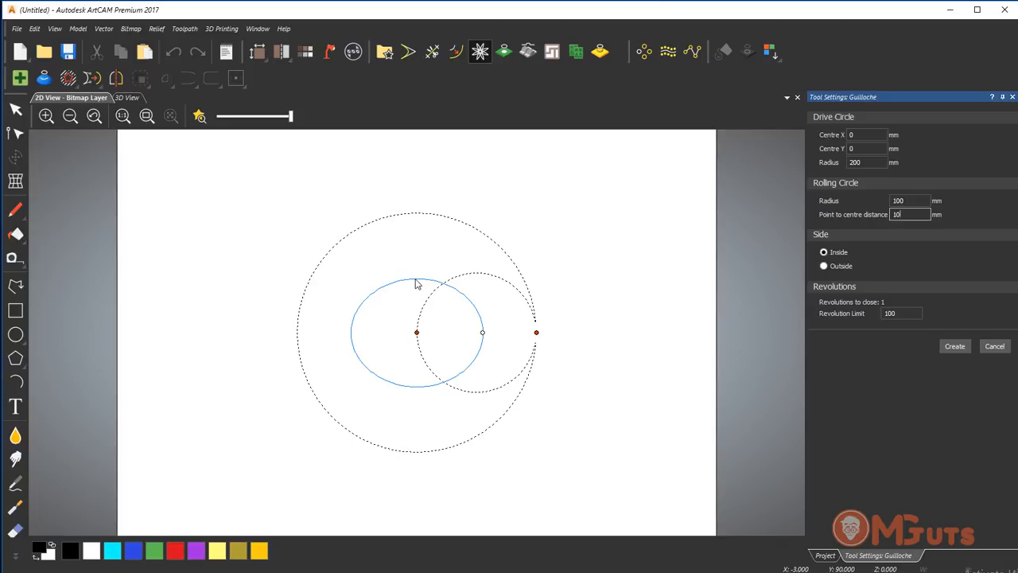
mouse_move(371, 308)
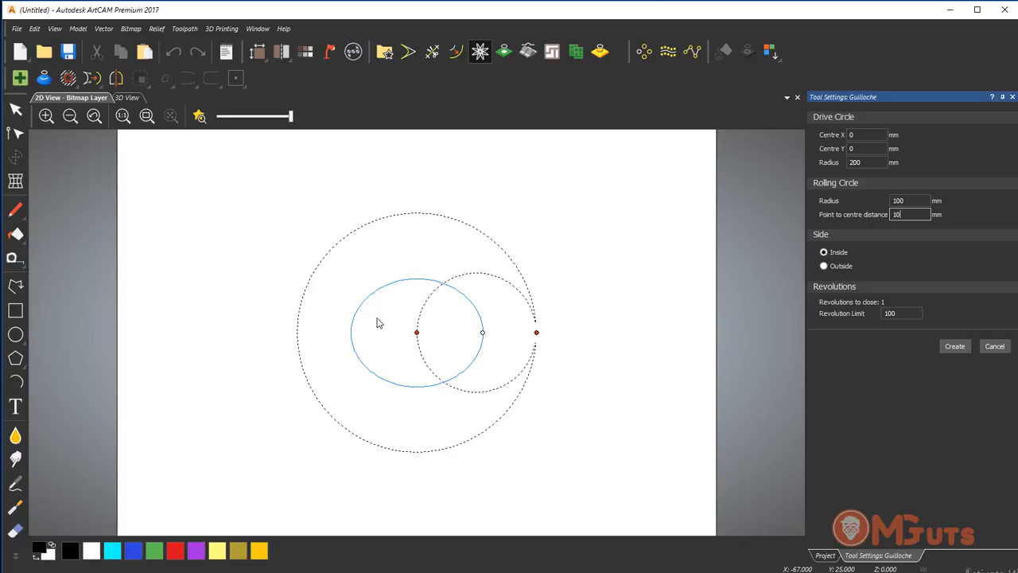
mouse_move(878, 307)
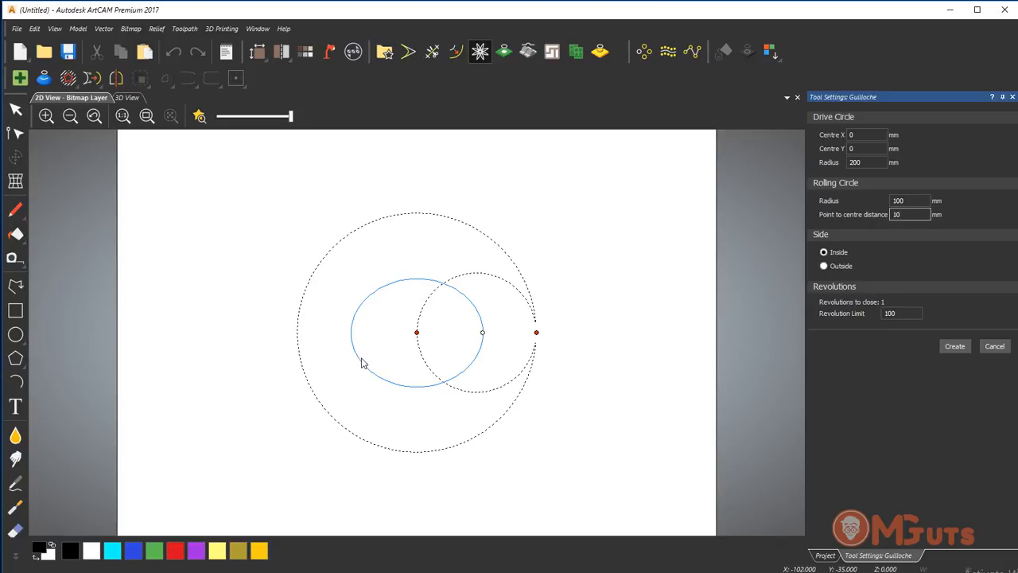
mouse_move(831, 321)
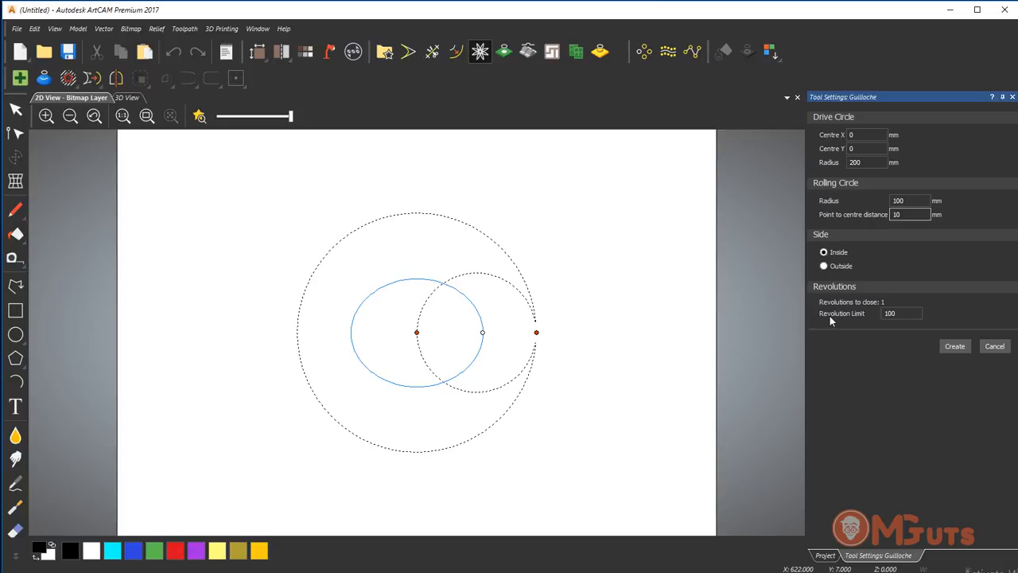
left_click(907, 214)
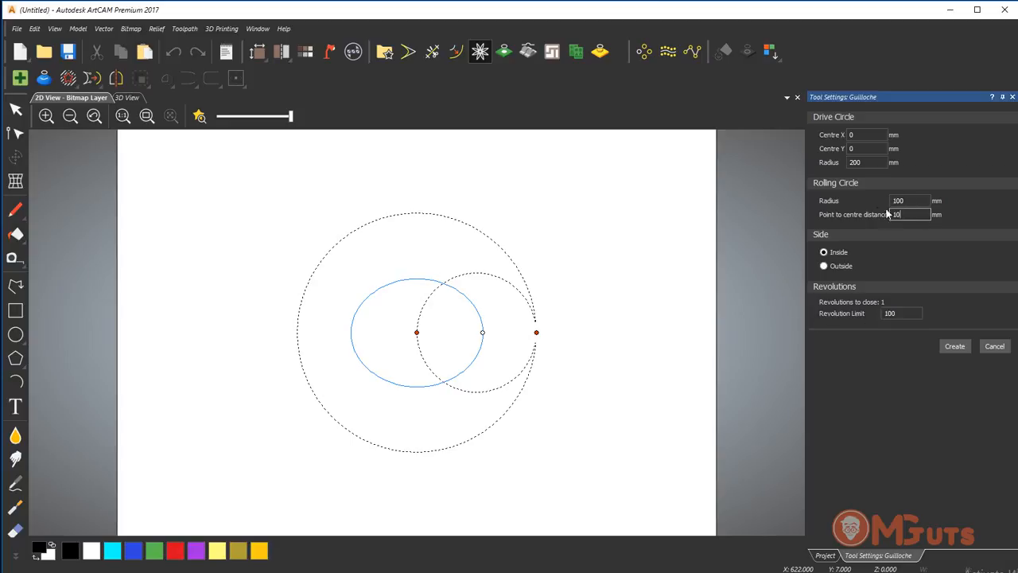
mouse_move(856, 203)
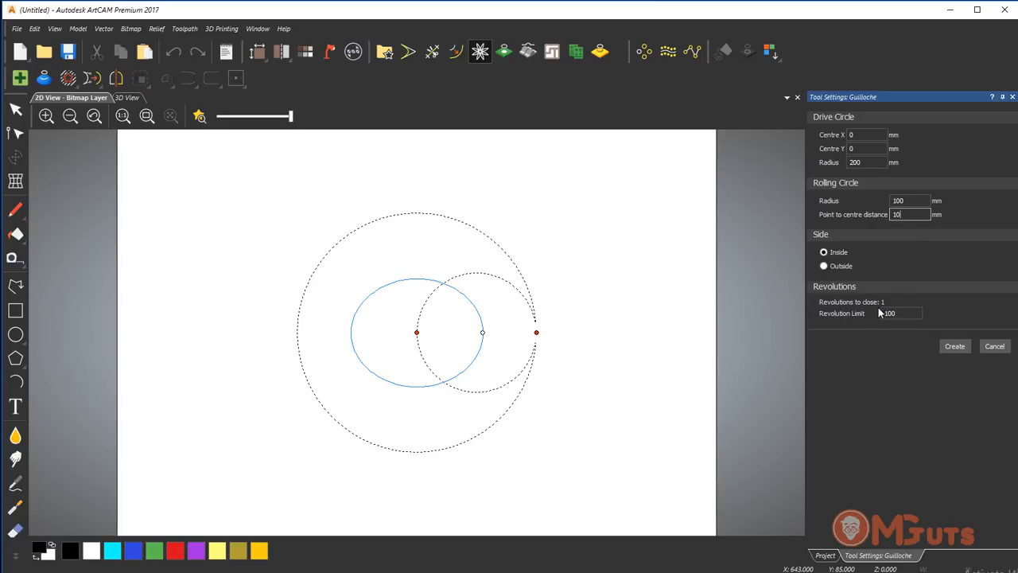
Change to a 250 mm drive circle, 10 mm rolling circle and 200 mm point distance for a looping rosette.
left_click(869, 162)
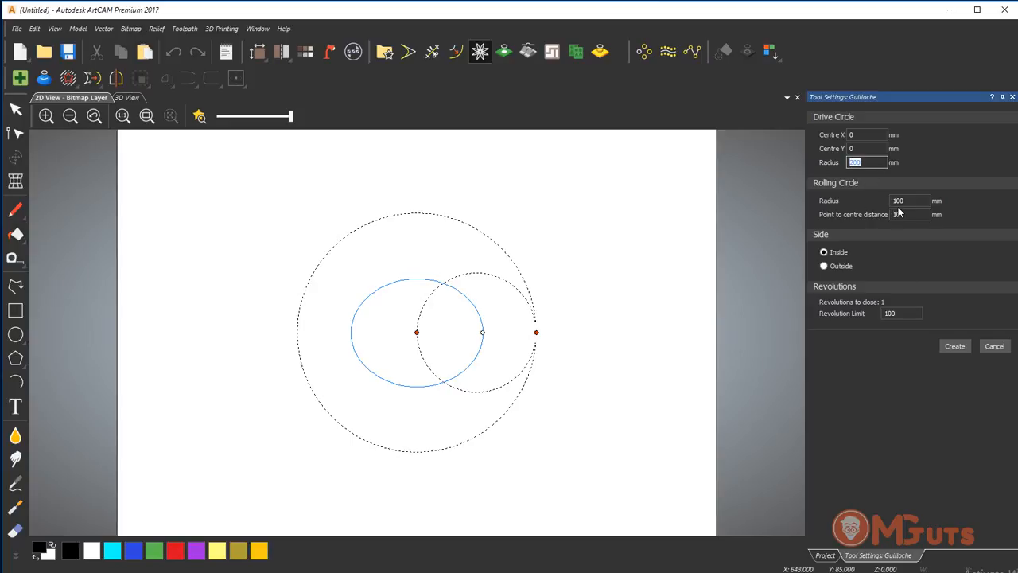
type("25")
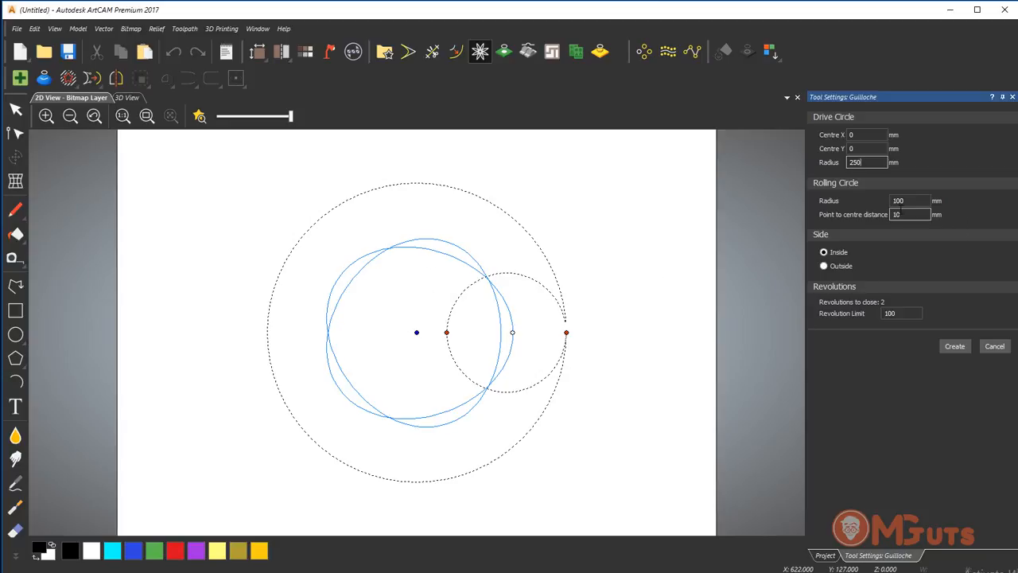
mouse_move(481, 228)
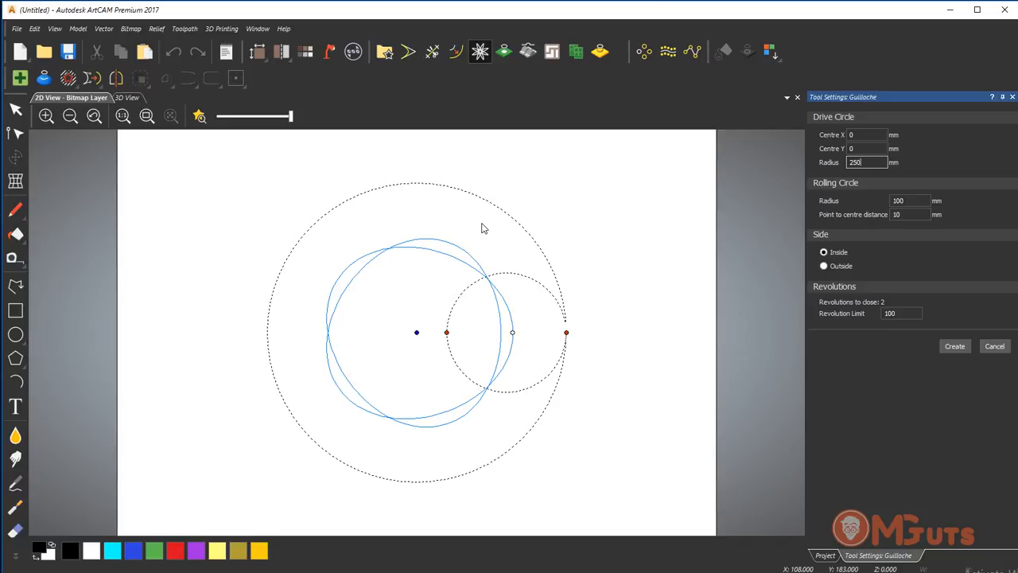
left_click(901, 201)
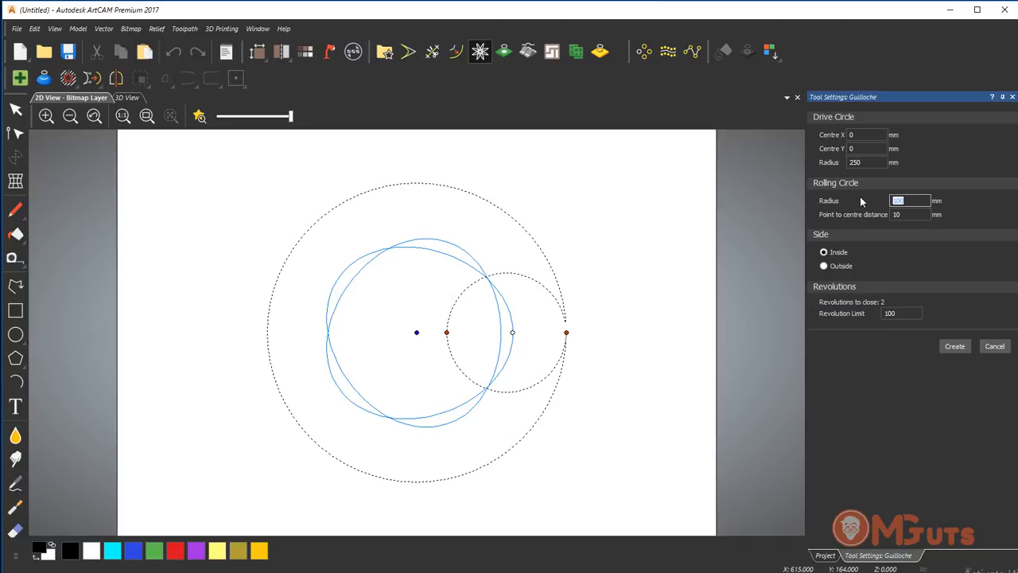
type("50")
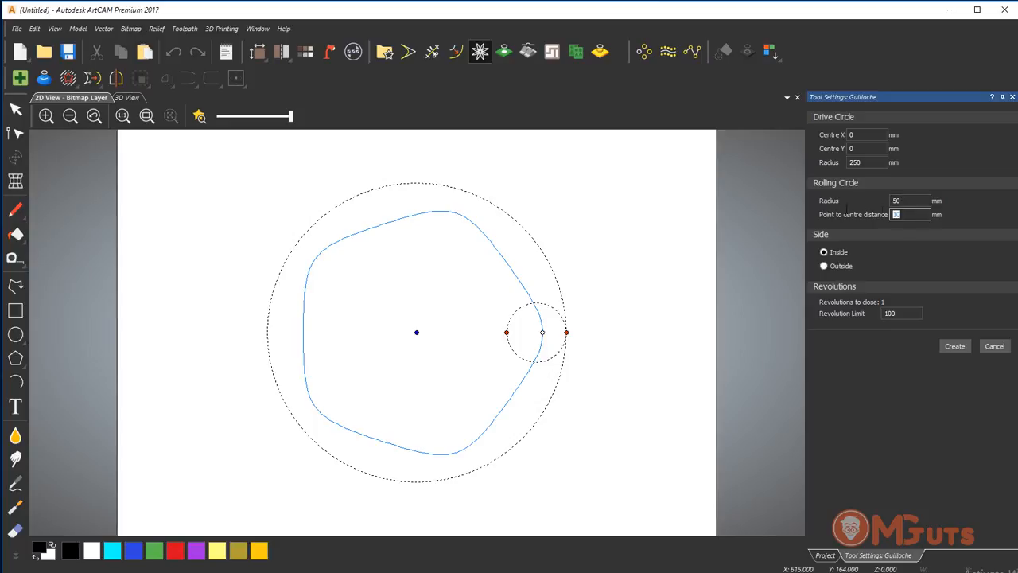
mouse_move(869, 218)
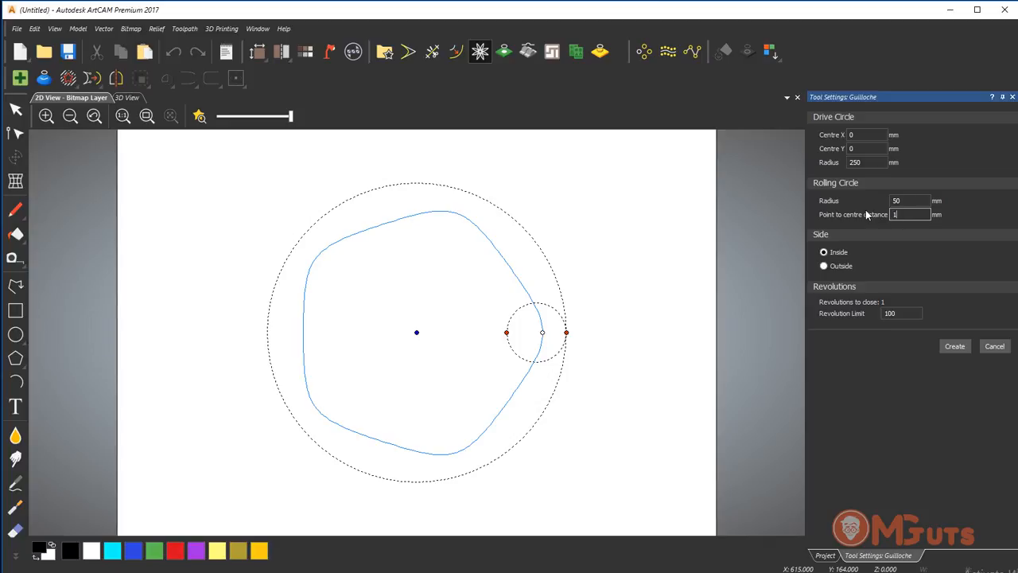
type("100")
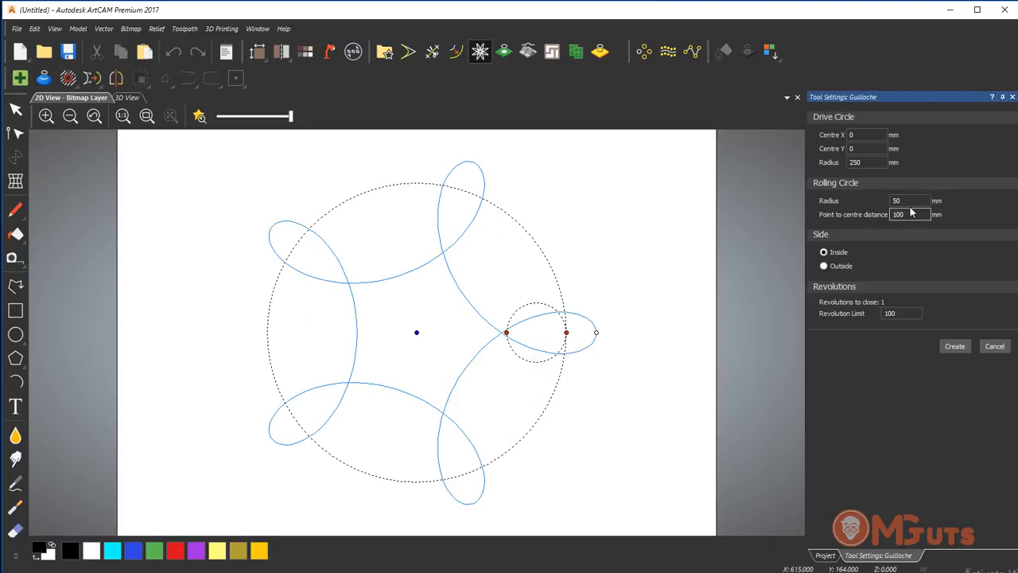
type("10")
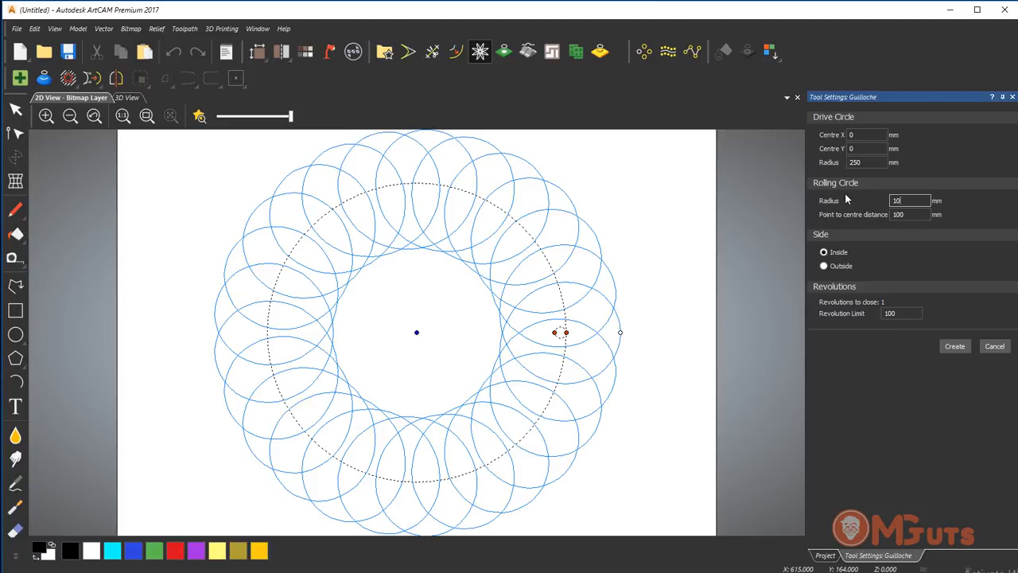
mouse_move(370, 158)
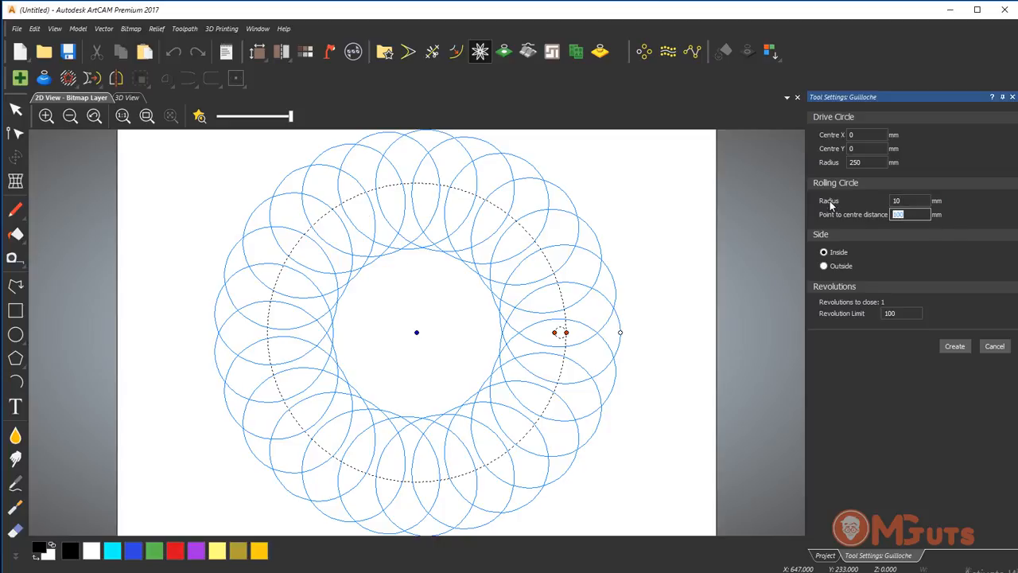
type("200")
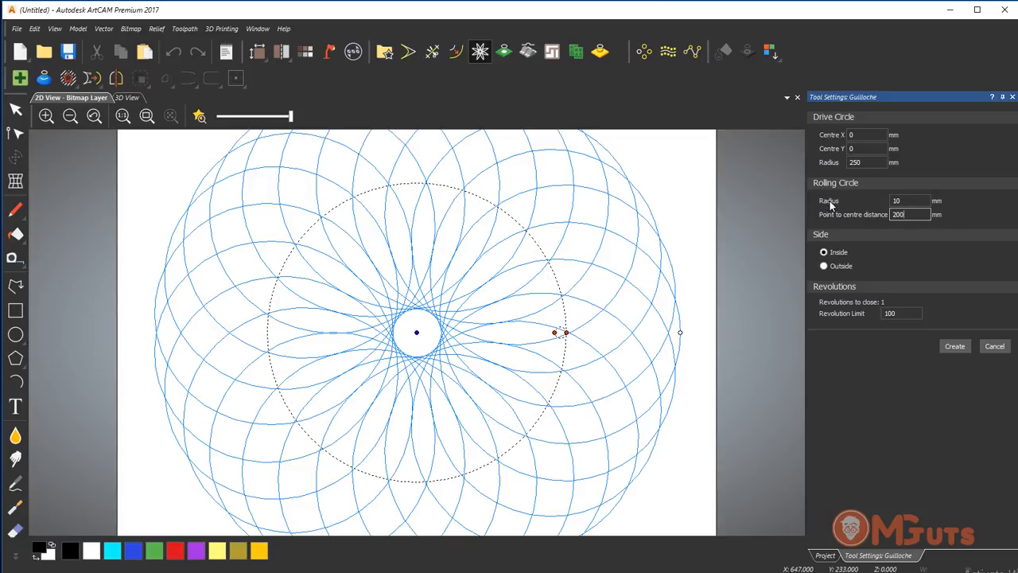
Fit the sheet in view and create the rosette as a vector from the Guilloche preview.
left_click(147, 116)
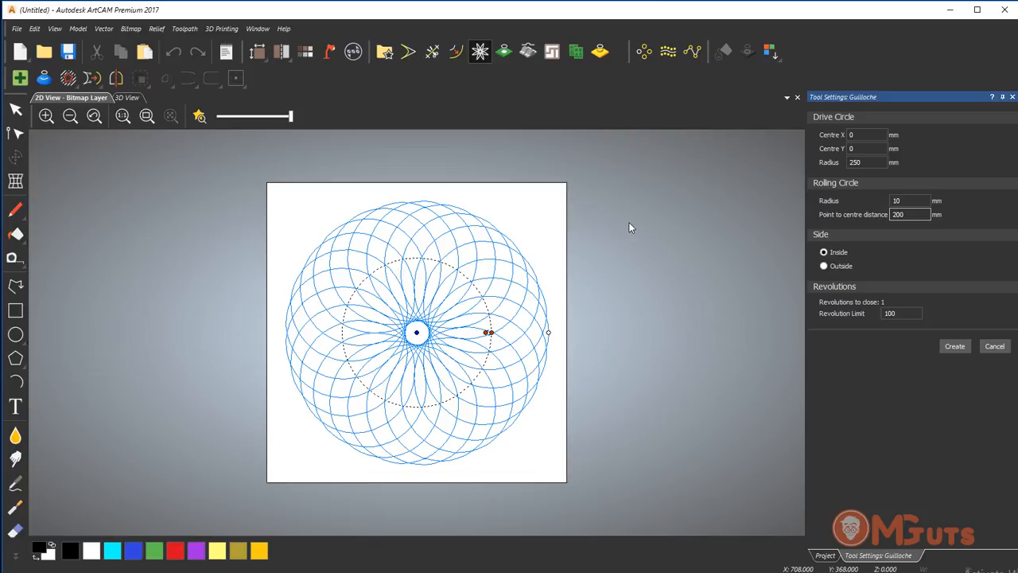
mouse_move(875, 310)
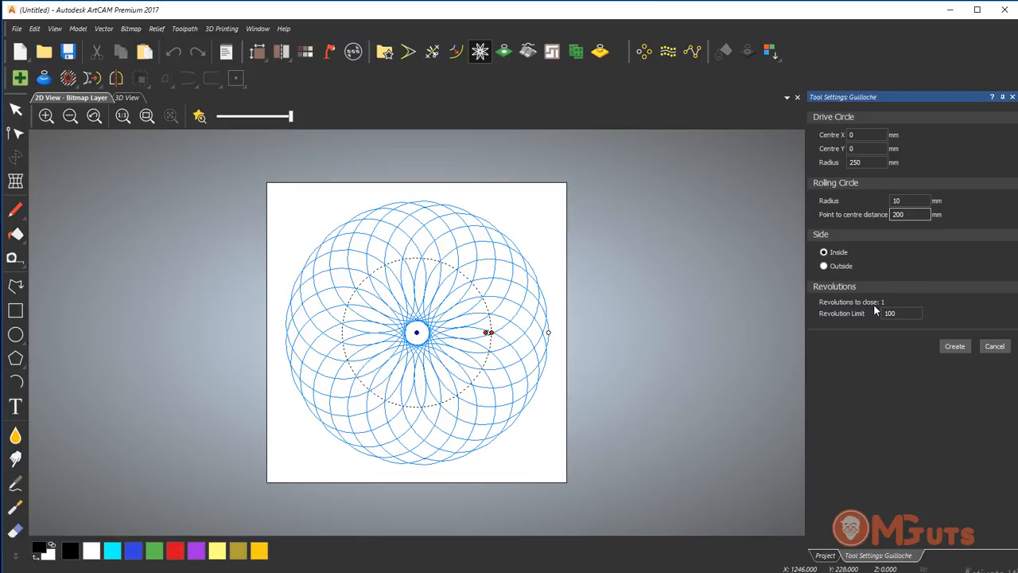
mouse_move(877, 315)
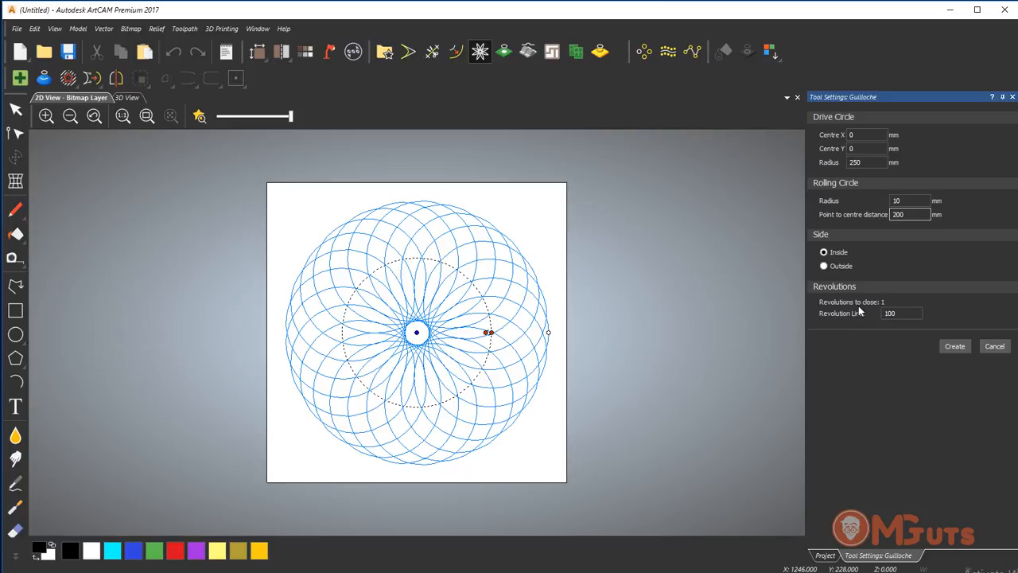
mouse_move(880, 302)
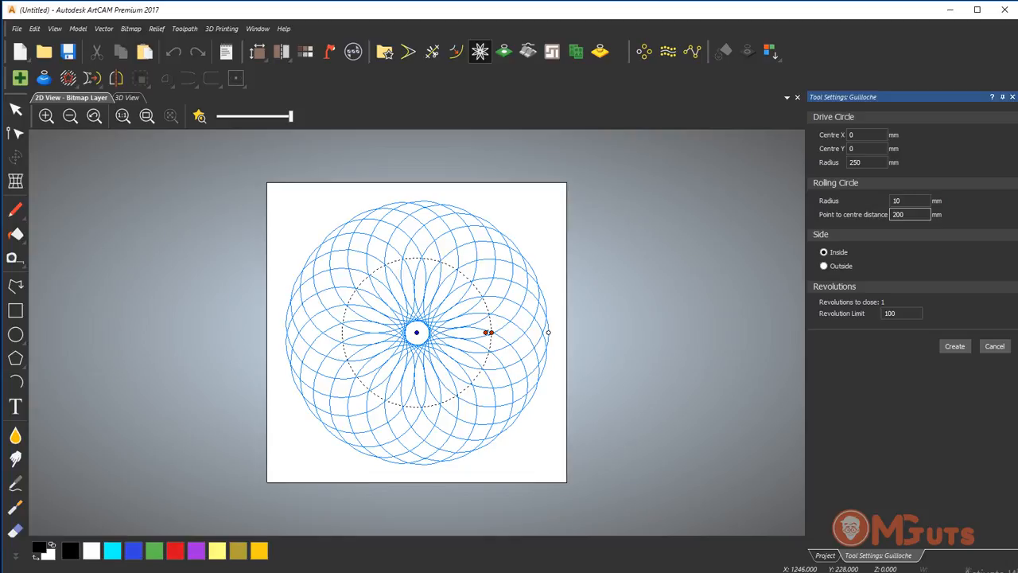
left_click(955, 346)
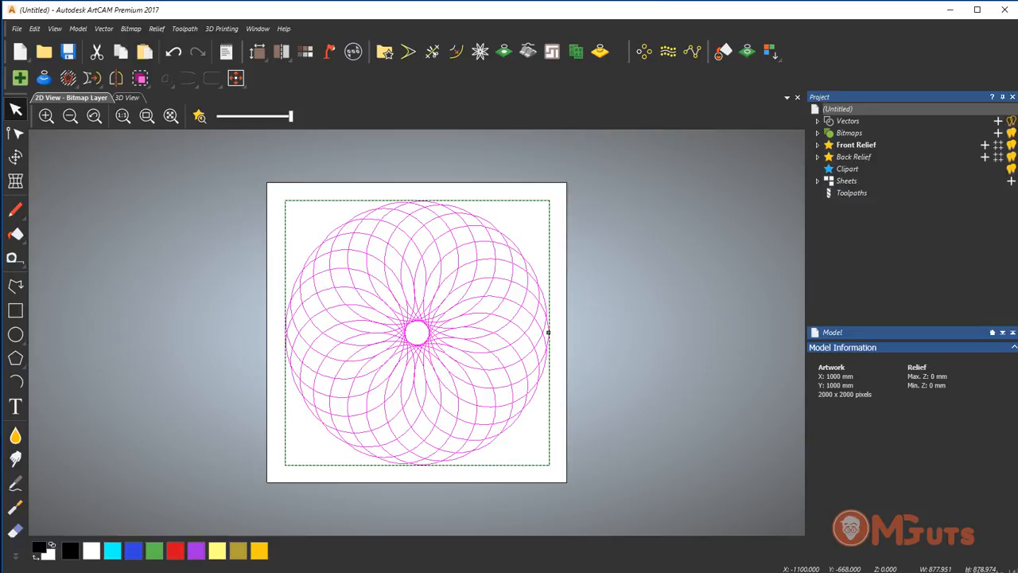